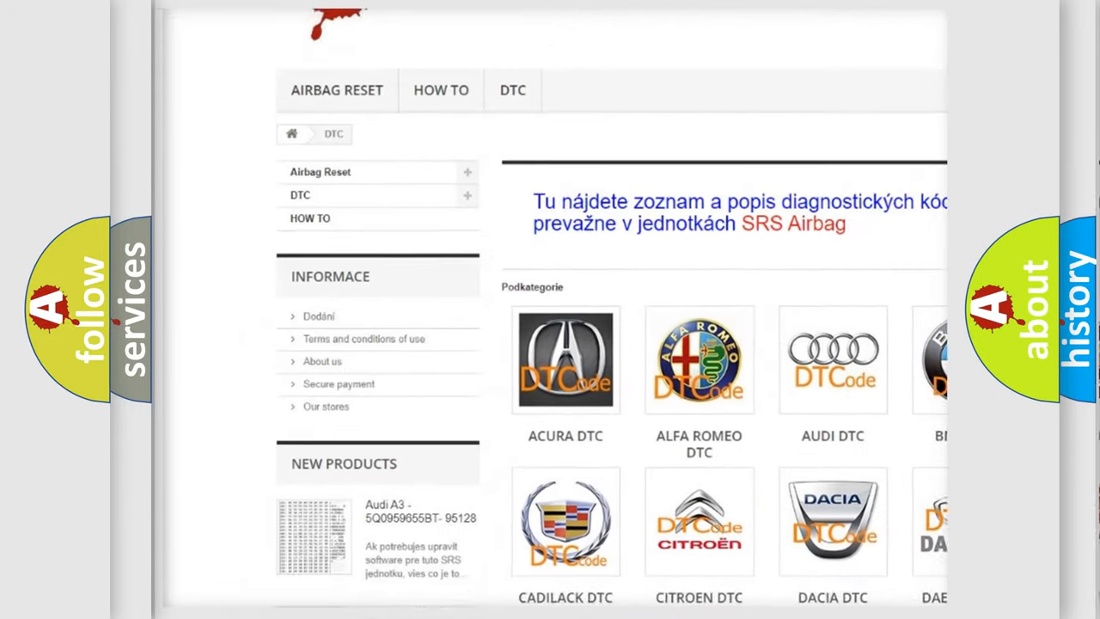
{"action": "scroll", "scroll_direction": "down", "scroll_amount": 3}
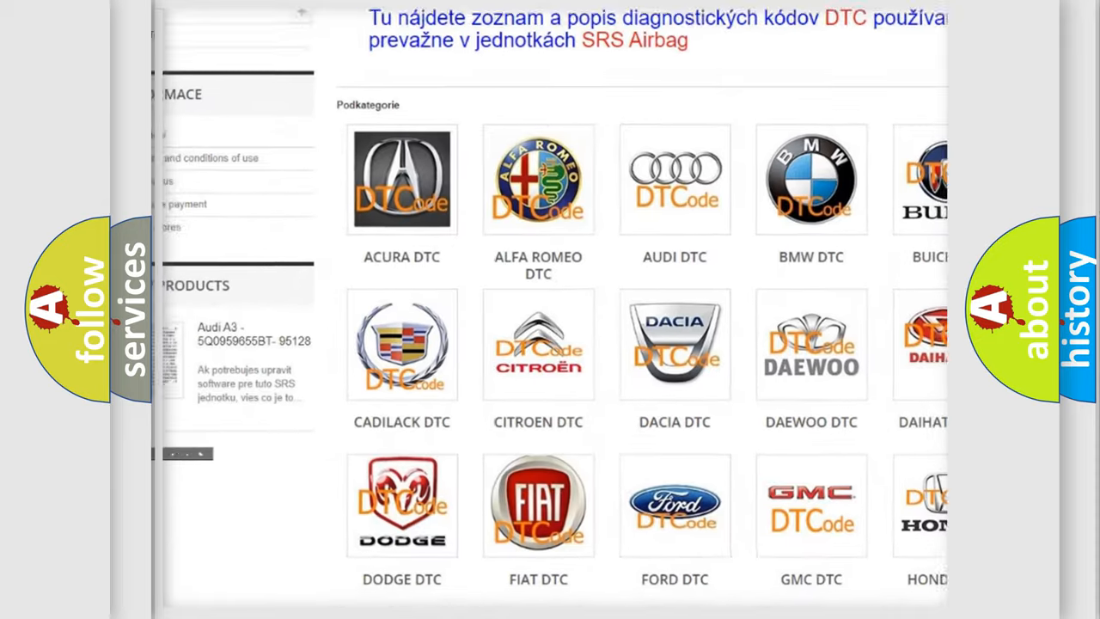
{"action": "scroll", "scroll_direction": "down", "scroll_amount": 3}
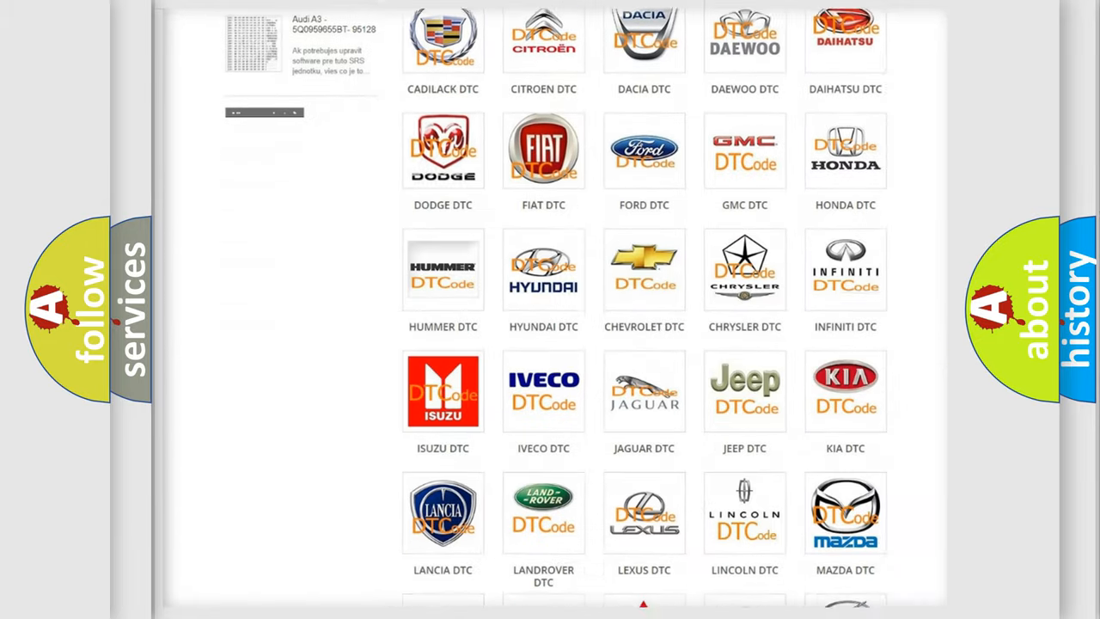
{"action": "scroll", "scroll_direction": "down", "scroll_amount": 3}
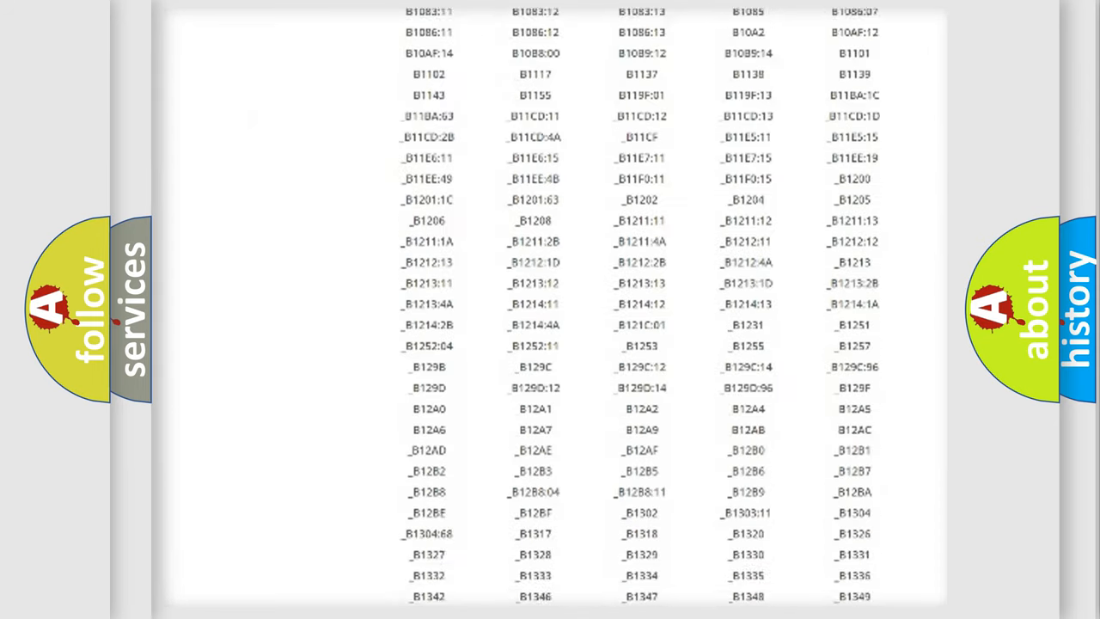
{"action": "scroll", "scroll_direction": "down", "scroll_amount": 3}
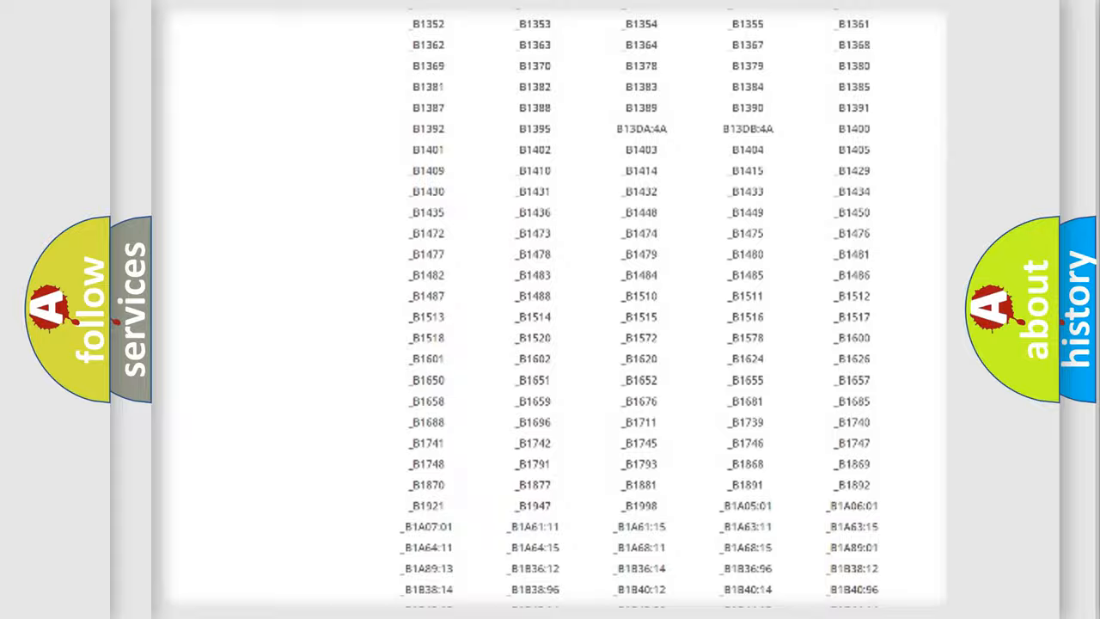